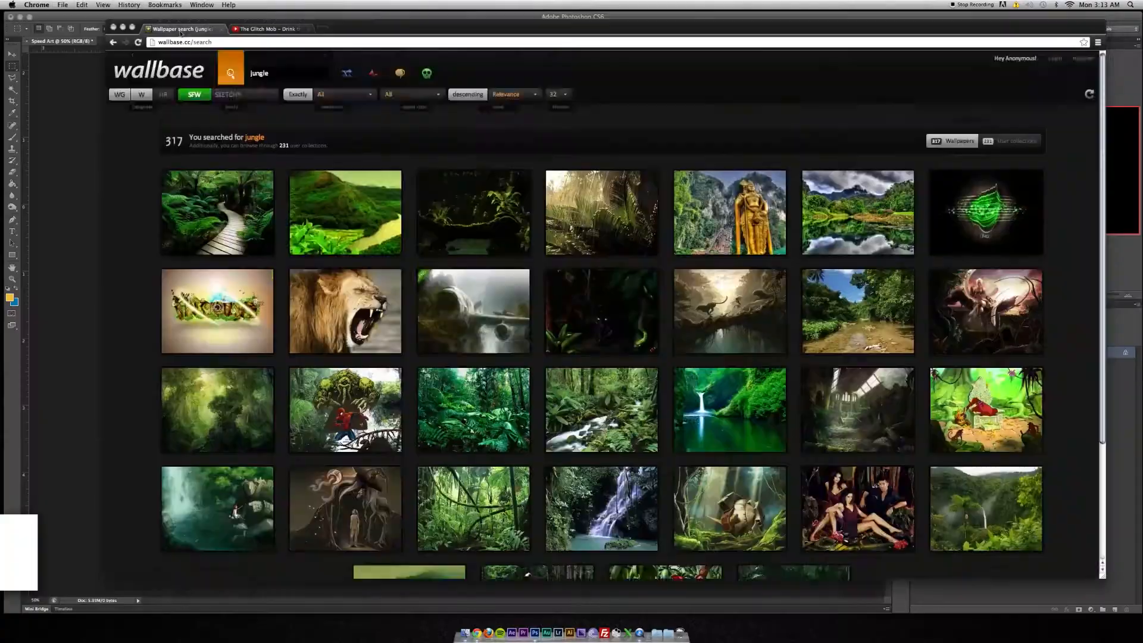
Step: Zoom in on the giraffe layer to trace its outline against the sky
{"action": "scroll", "scroll_direction": "down", "scroll_amount": 3}
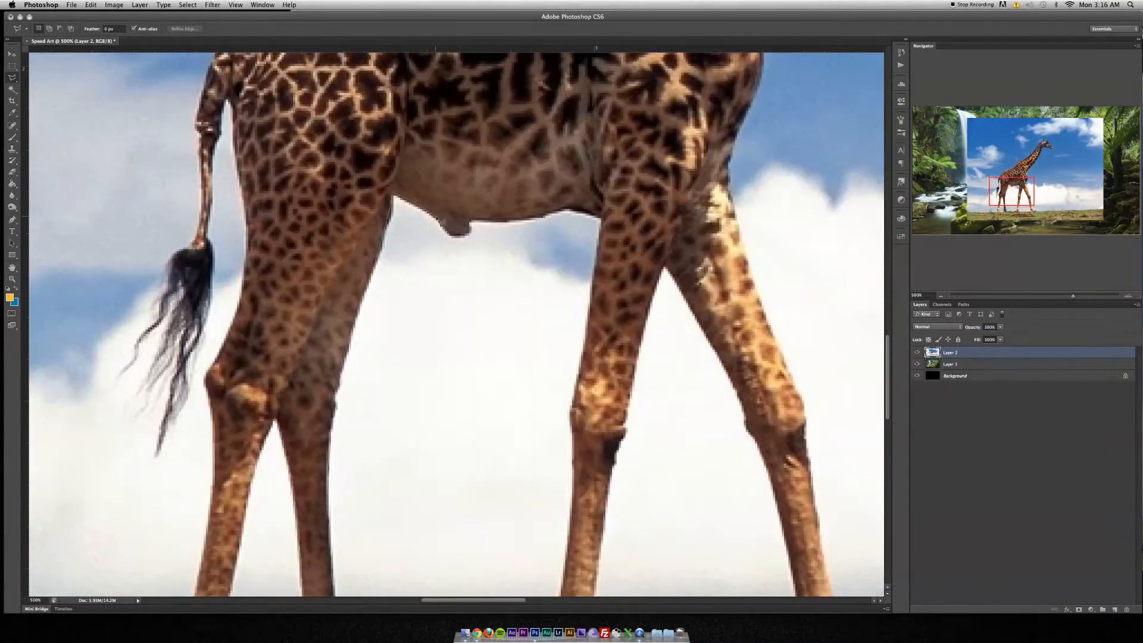
{"action": "scroll", "scroll_direction": "down", "scroll_amount": 3}
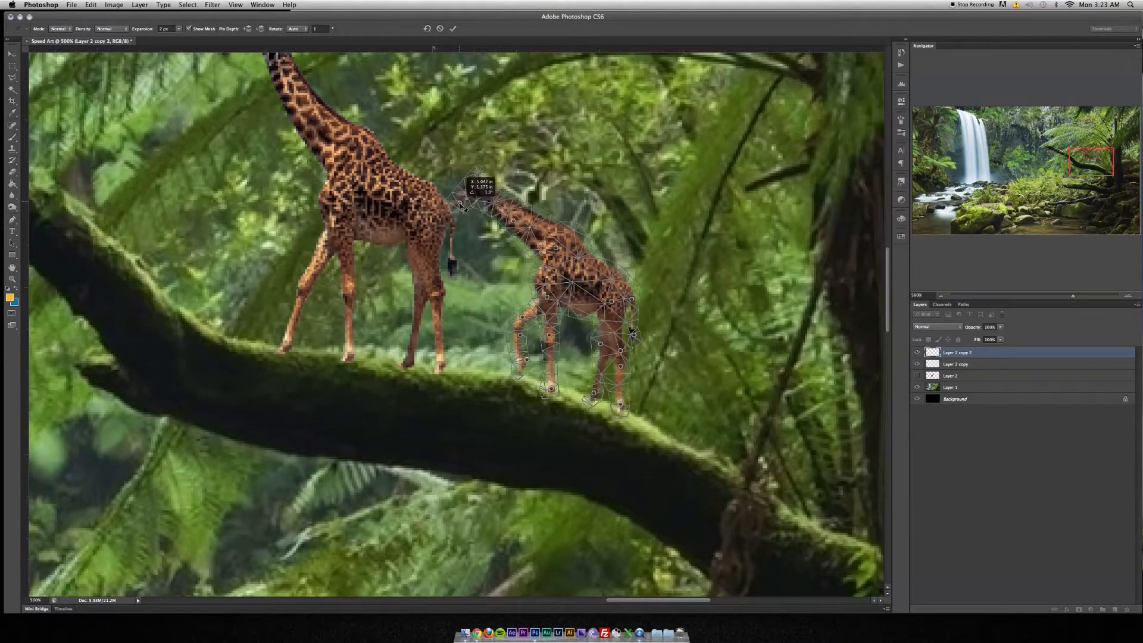
Step: Pin the smaller giraffe with Puppet Warp to bend its pose onto the branch
{"action": "left_click", "coordinate": [473, 632]}
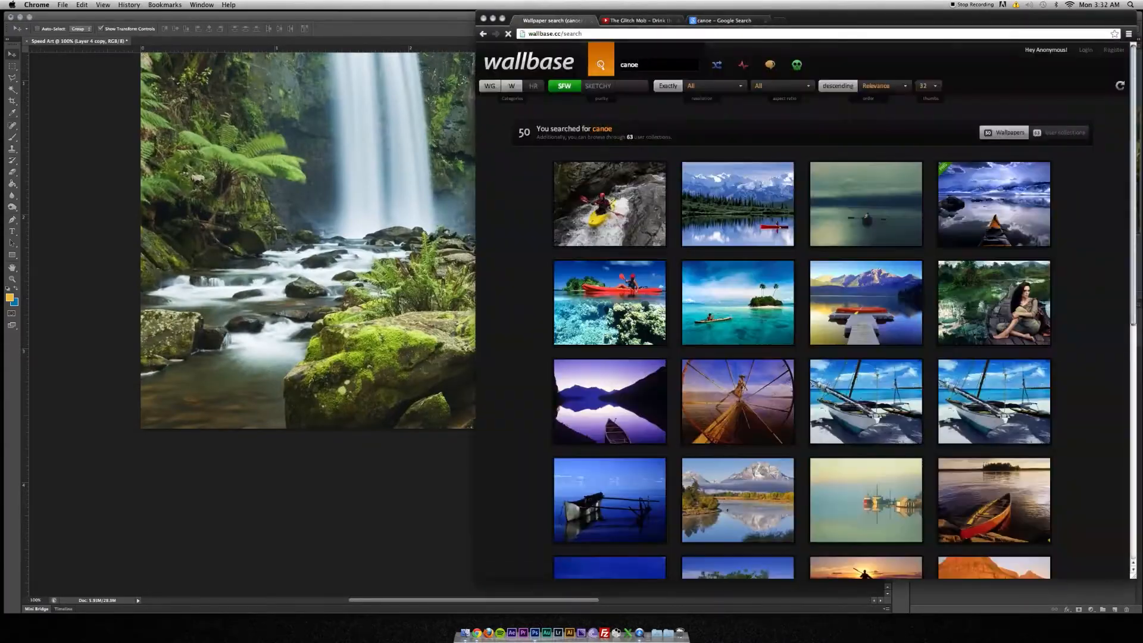
Step: Browse the Google Images results for canoe pictures
{"action": "left_click", "coordinate": [721, 20]}
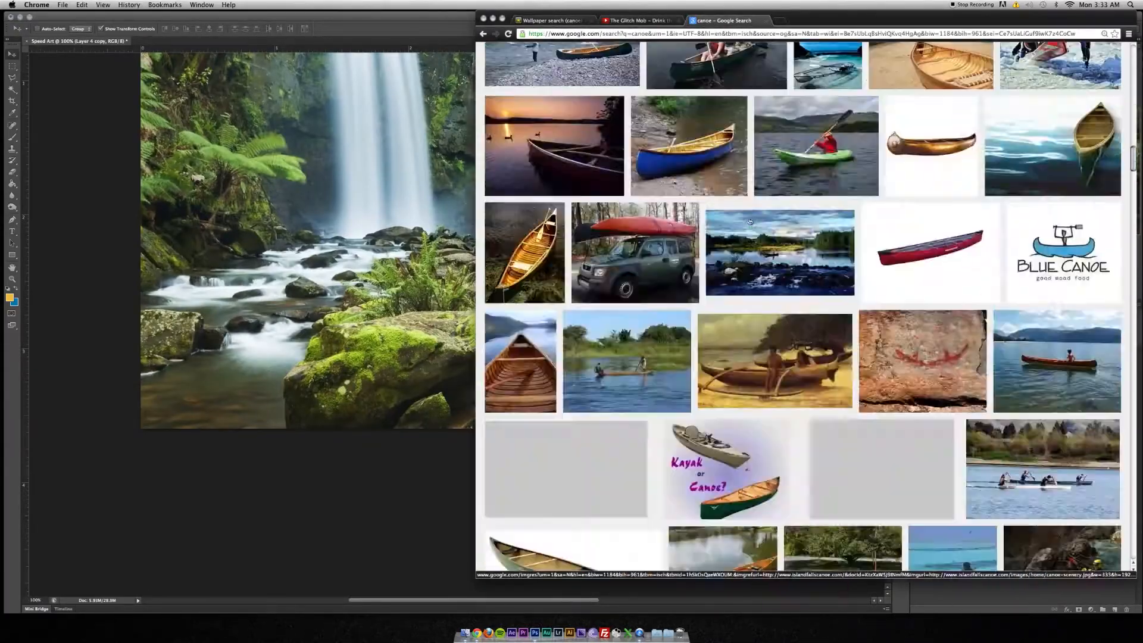
{"action": "scroll", "scroll_direction": "down", "scroll_amount": 3}
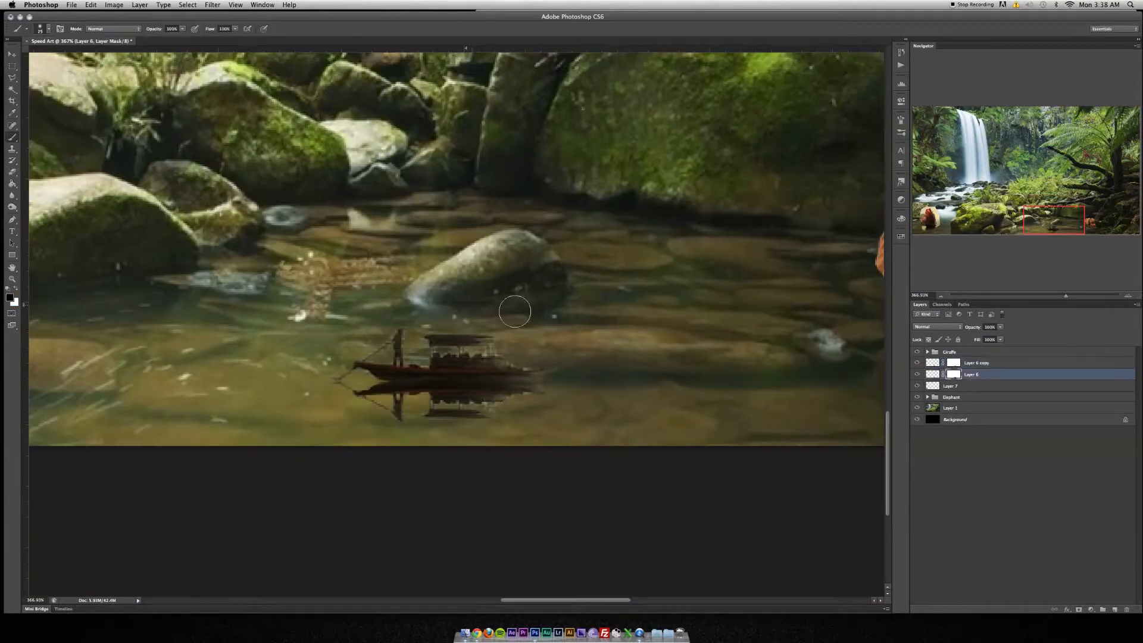
Step: Mask out part of the boat layer so it sits in the river water
{"action": "left_click", "coordinate": [971, 362]}
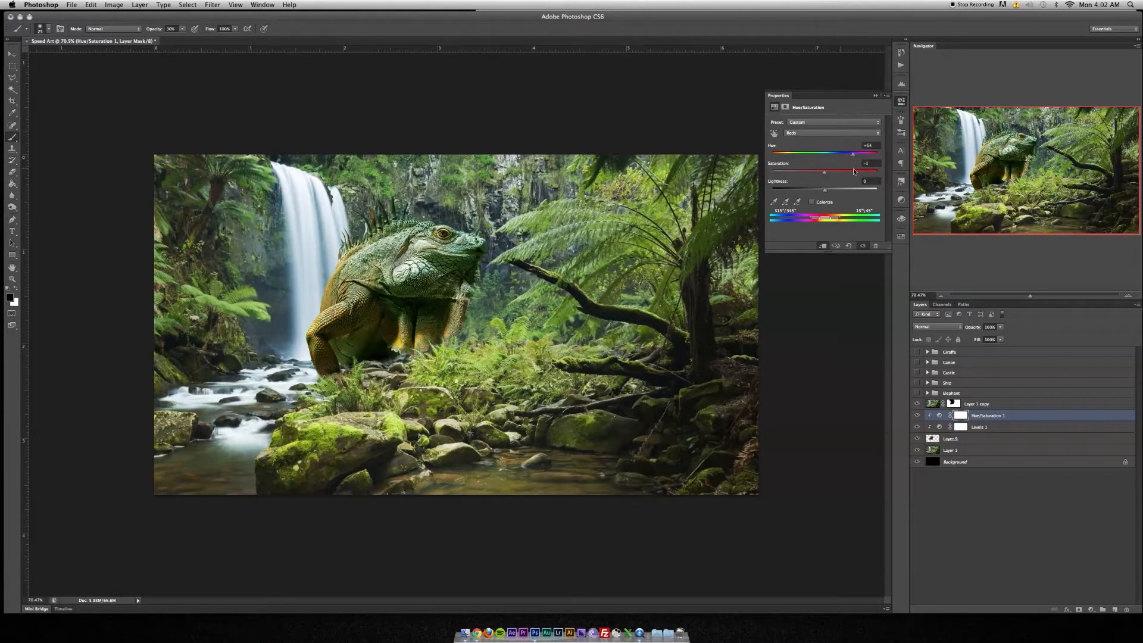
Step: Tweak the composite's hue/saturation and shift the blue channel midtones in Levels
{"action": "left_click", "coordinate": [979, 426]}
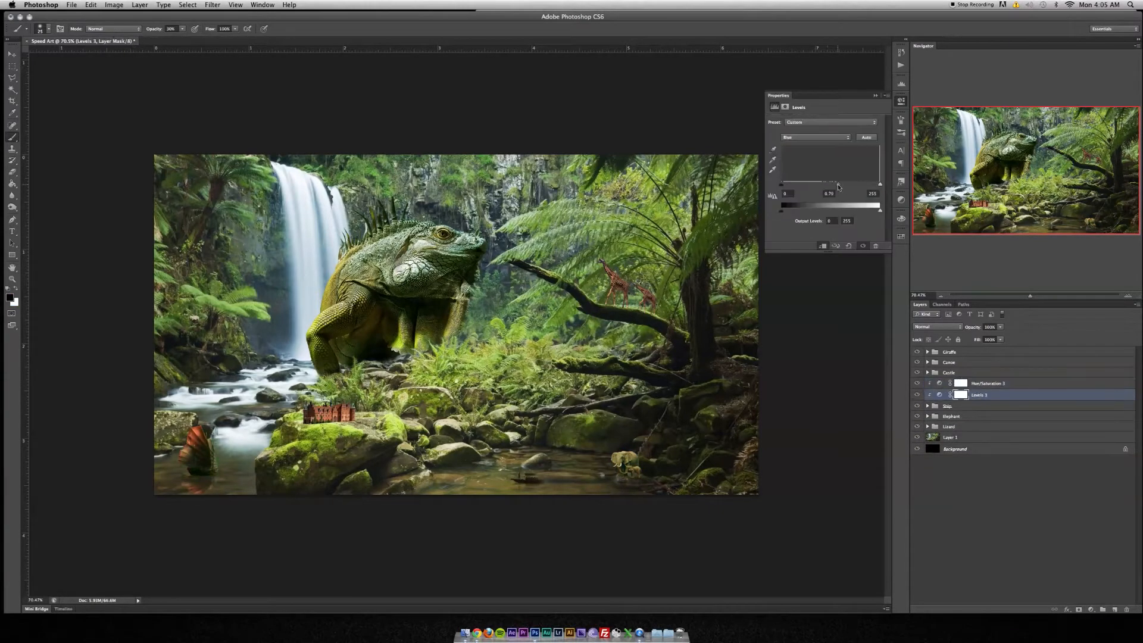
{"action": "left_click", "coordinate": [1102, 609]}
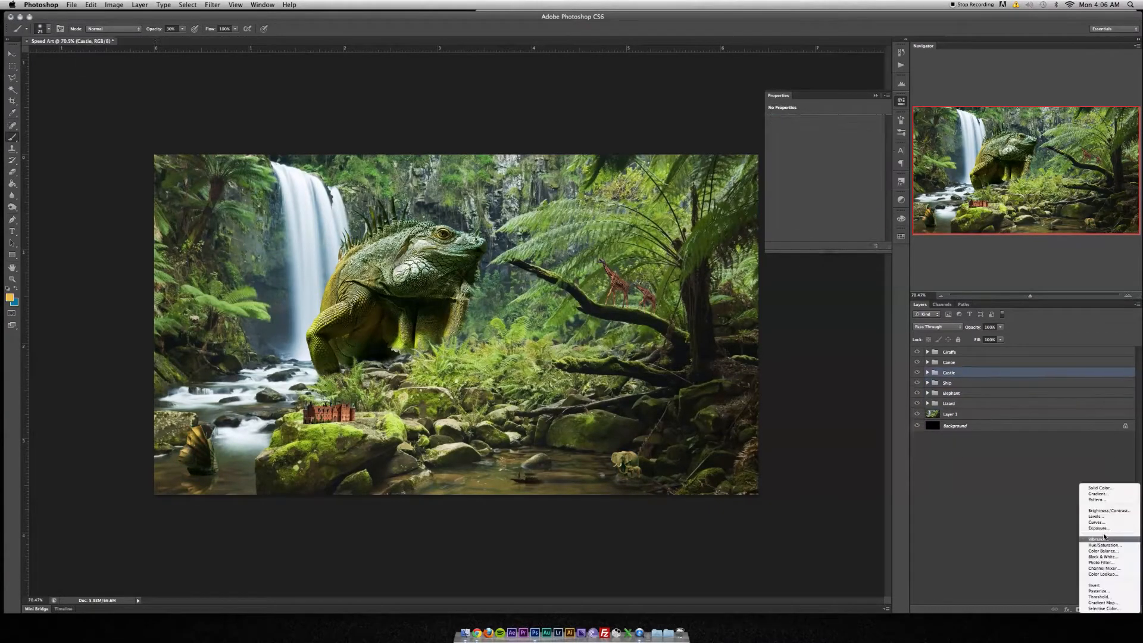
Step: Add a hue/saturation layer above the Castle group and edit its Levels 4 adjustment
{"action": "left_click", "coordinate": [1105, 545]}
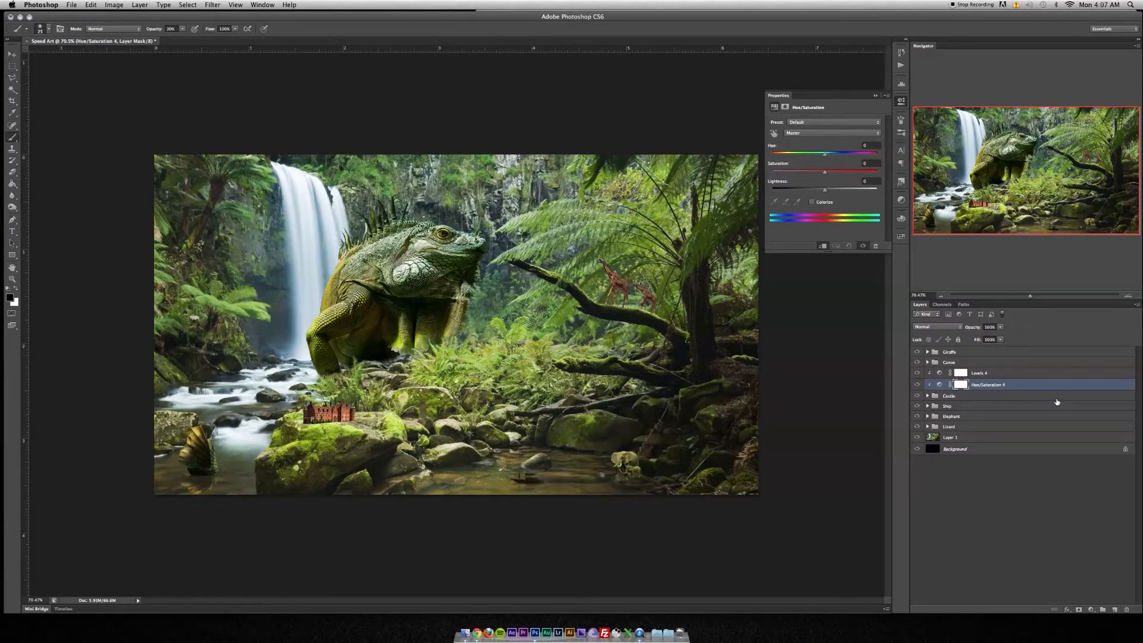
{"action": "left_click", "coordinate": [979, 373]}
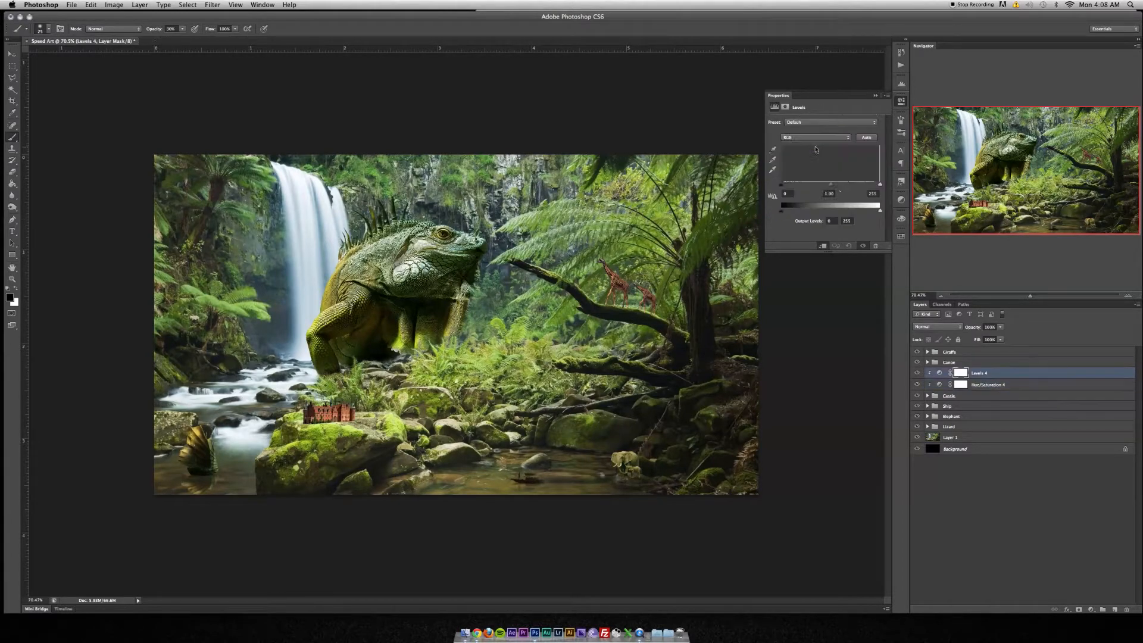